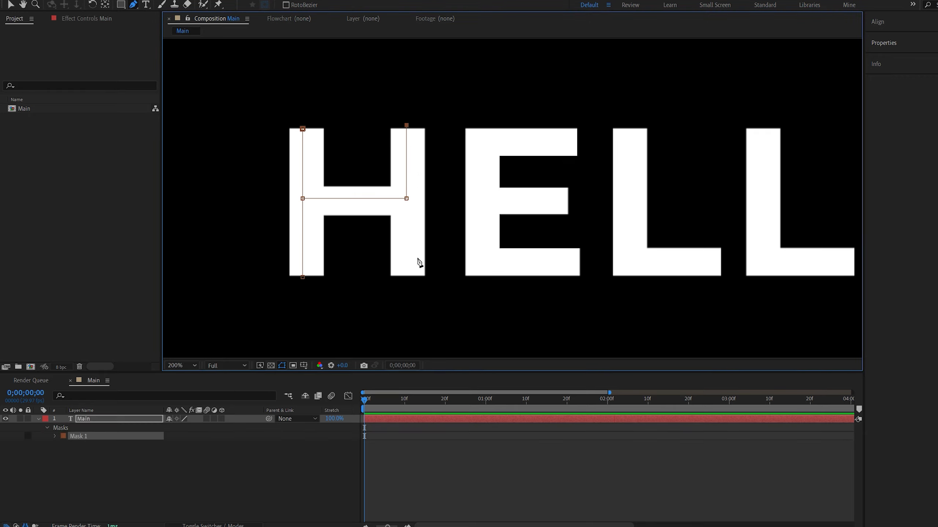
- Finish the open mask path along the H and begin tracing the E
click(83, 419)
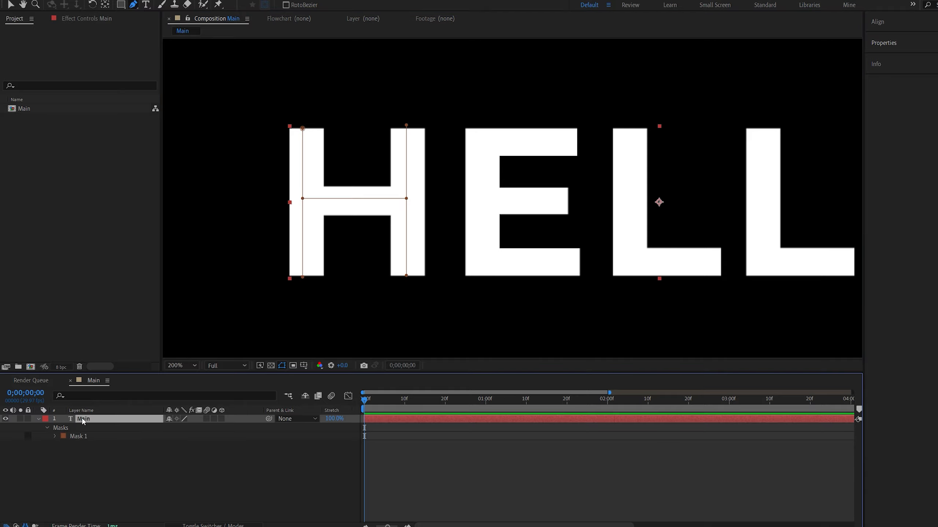
click(576, 139)
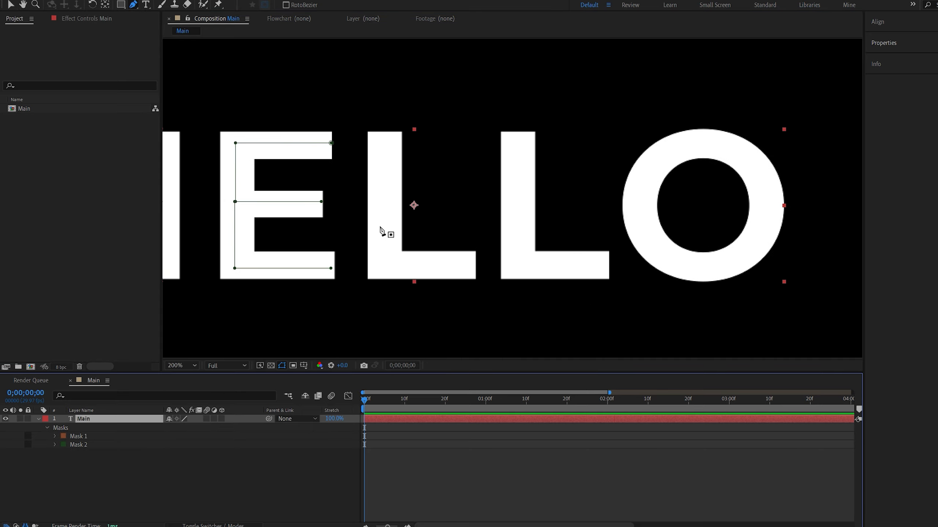
mouse_move(385, 134)
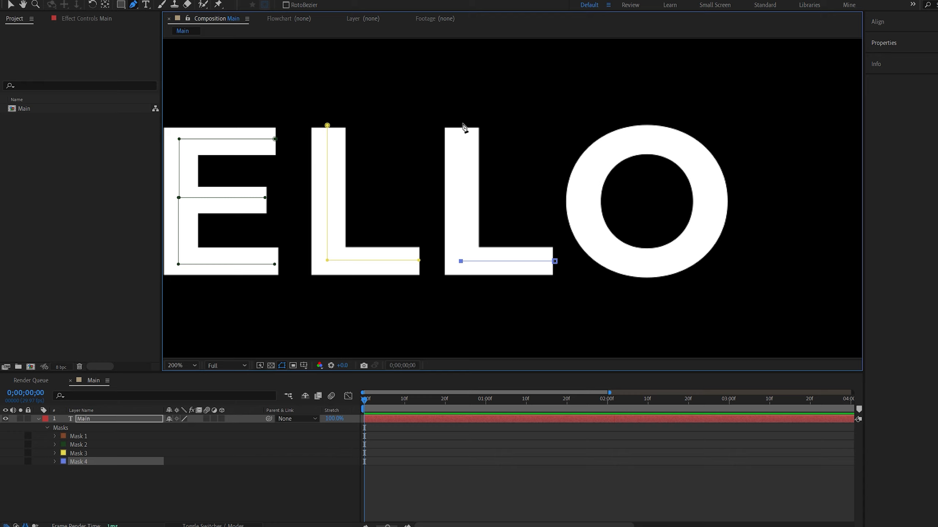
- Apply the Stroke effect to the Main text layer via the 'st' effects search
click(175, 365)
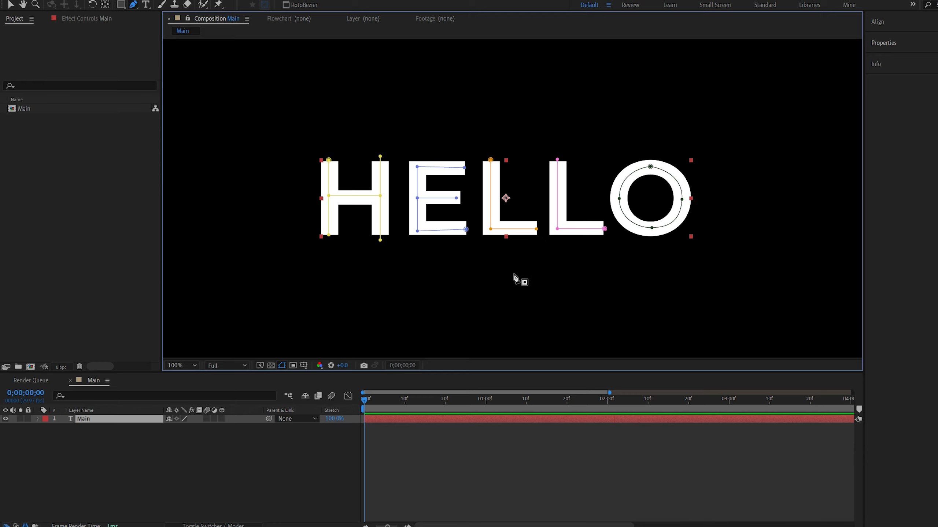
text(st)
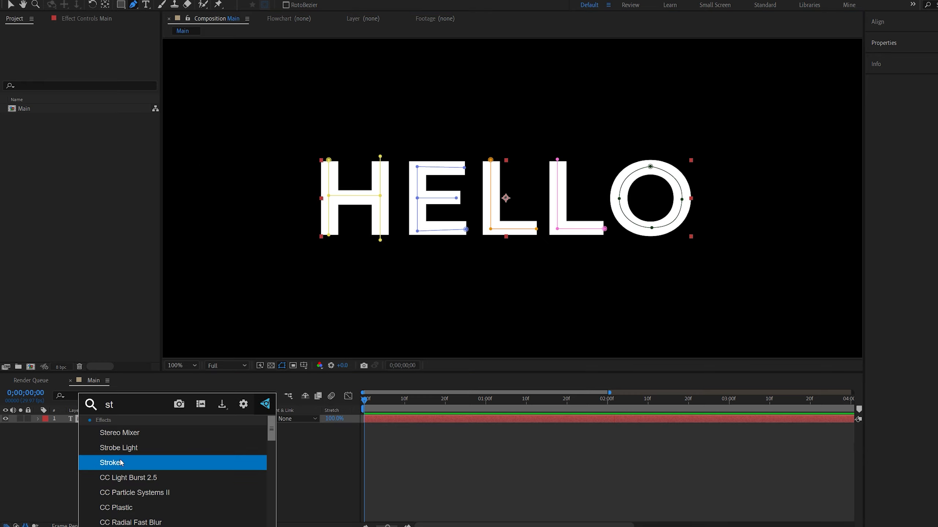
double_click(111, 462)
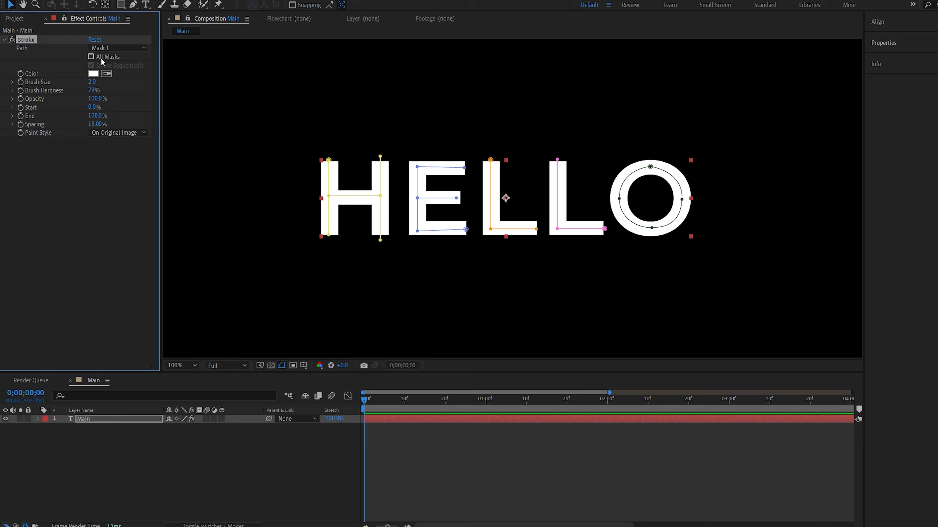
- Set the stroke to All Masks, non-sequential, with Paint Style Reveal Original Image
click(91, 56)
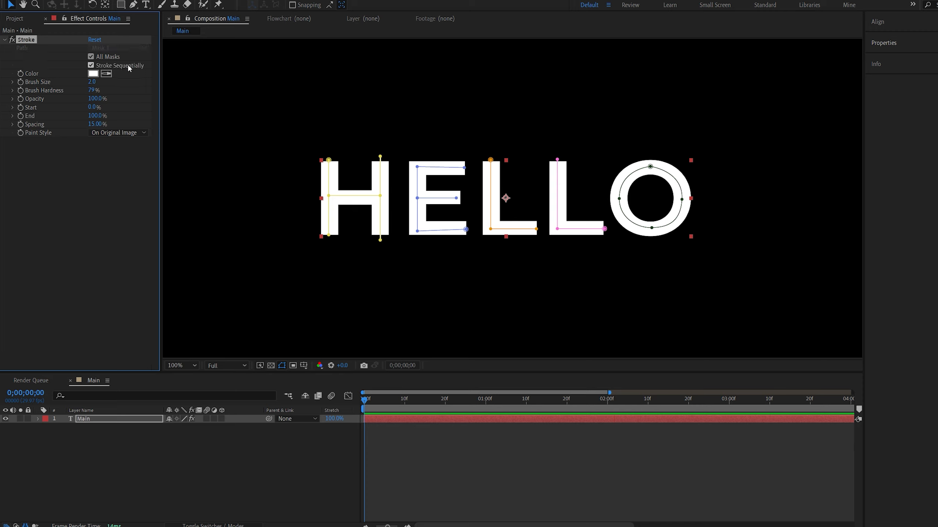
click(91, 65)
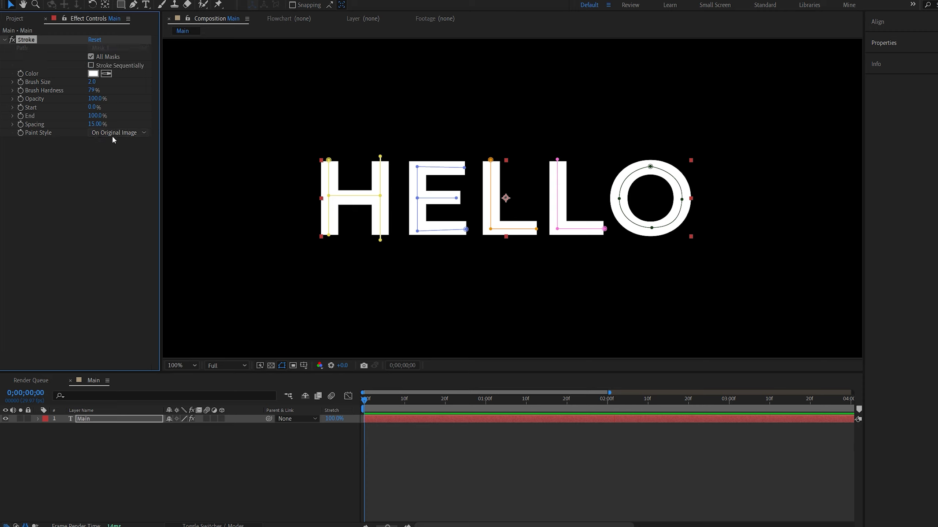
click(115, 132)
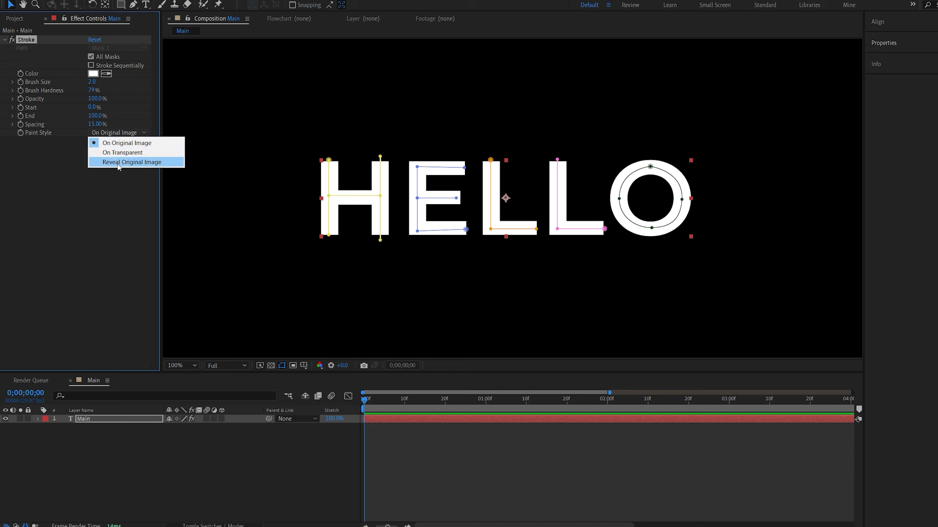
click(131, 162)
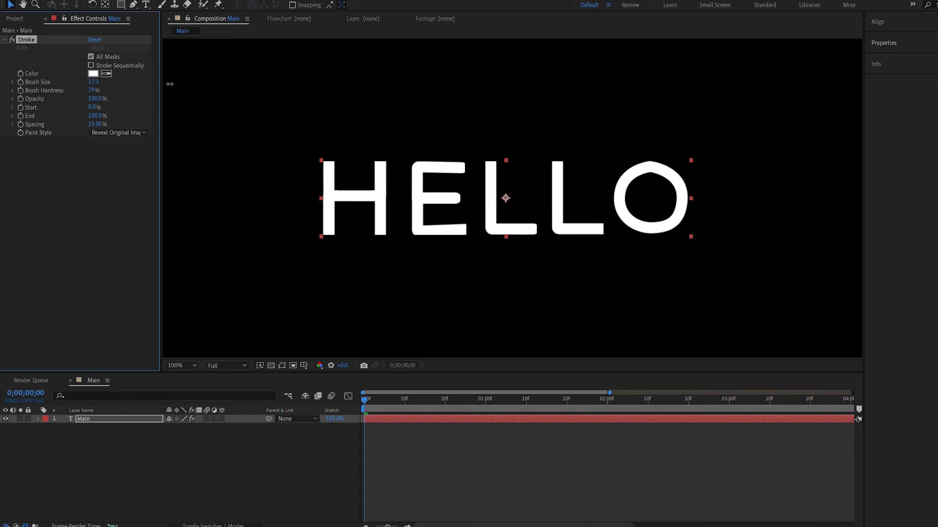
- Thicken the stroke Brush Size to about 25 and deselect to view the revealed letters
drag(93, 81, 102, 82)
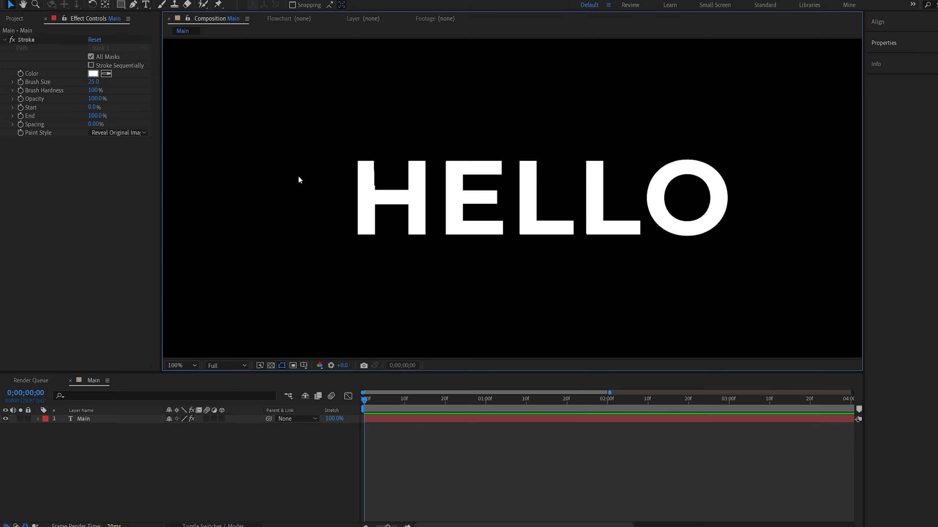
click(182, 366)
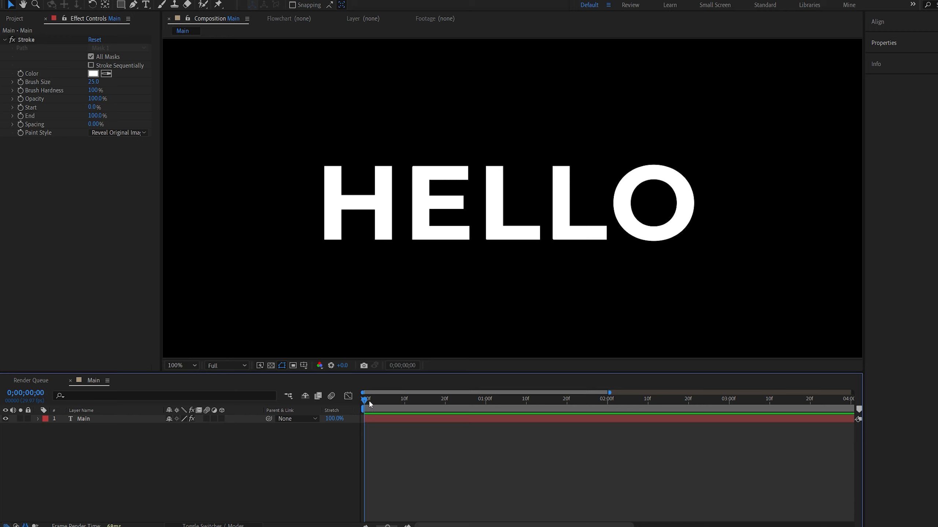
mouse_move(40, 105)
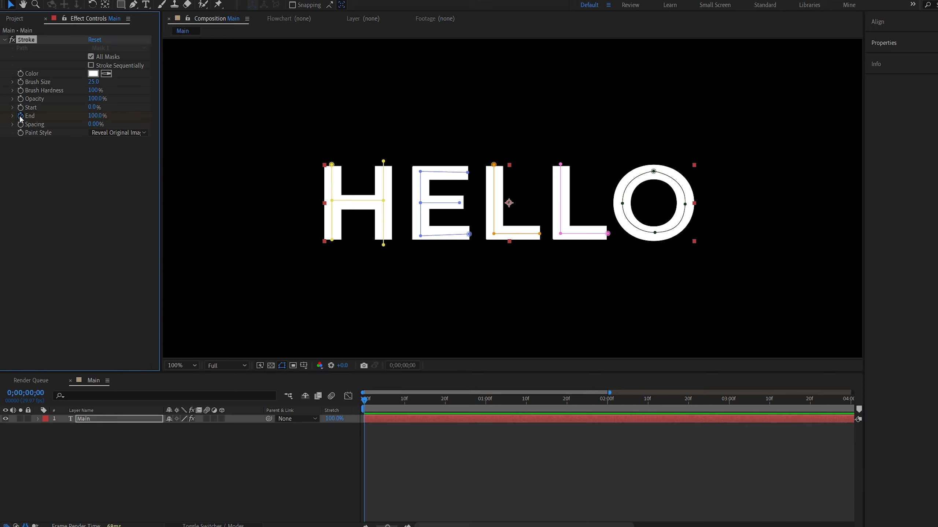
- Start keyframing the Stroke effect's End amount for the draw-on animation
click(95, 115)
text(w)
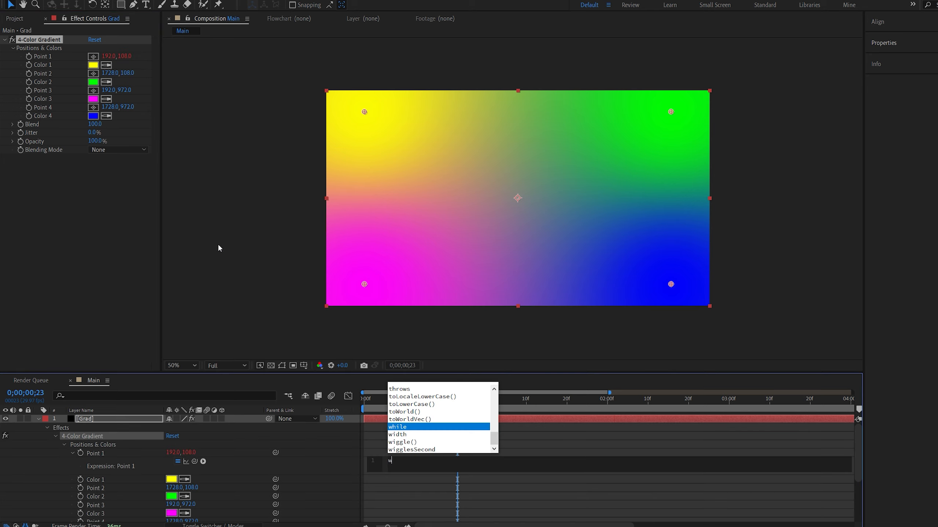
- Enter the wiggle(0.5,1000) expression on the gradient point
text(iggle(0.5)
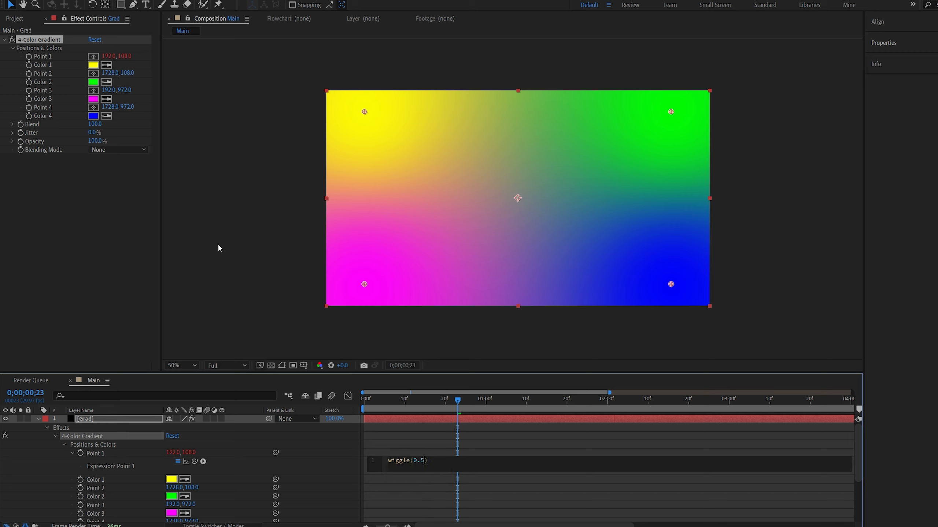
text(,)
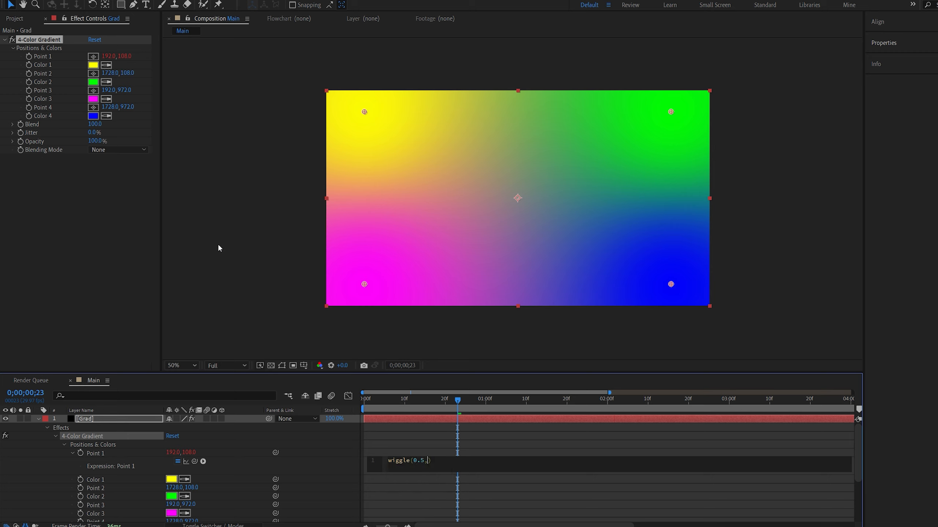
text(1000)
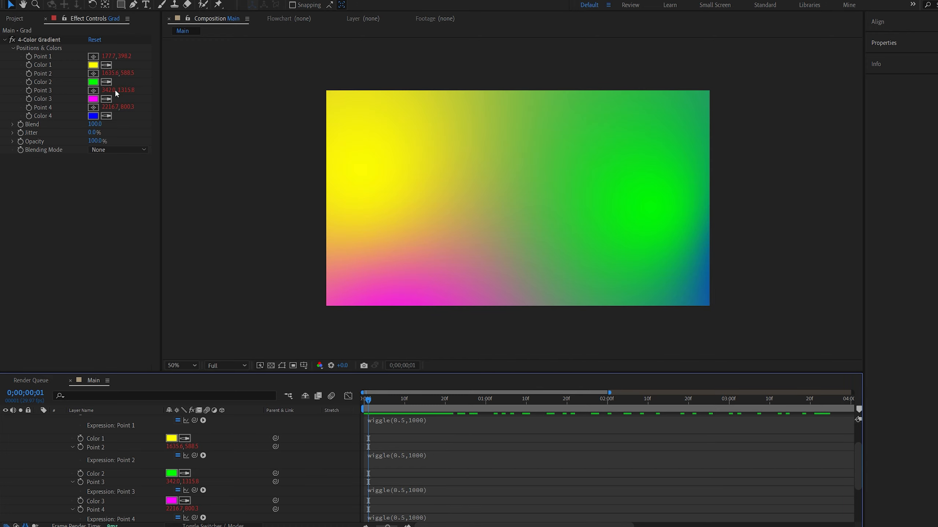
- Choose a new colour for the second 4-Color Gradient swatch in the picker
click(93, 82)
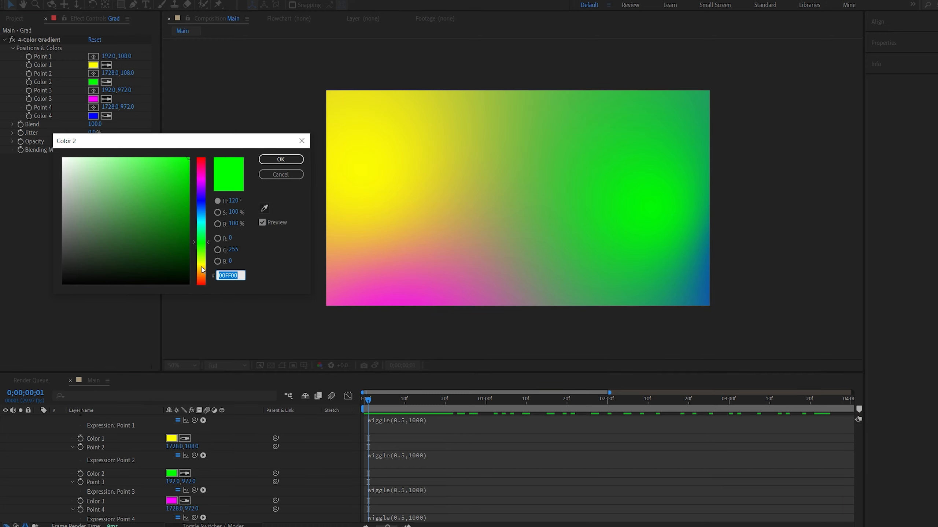
click(279, 159)
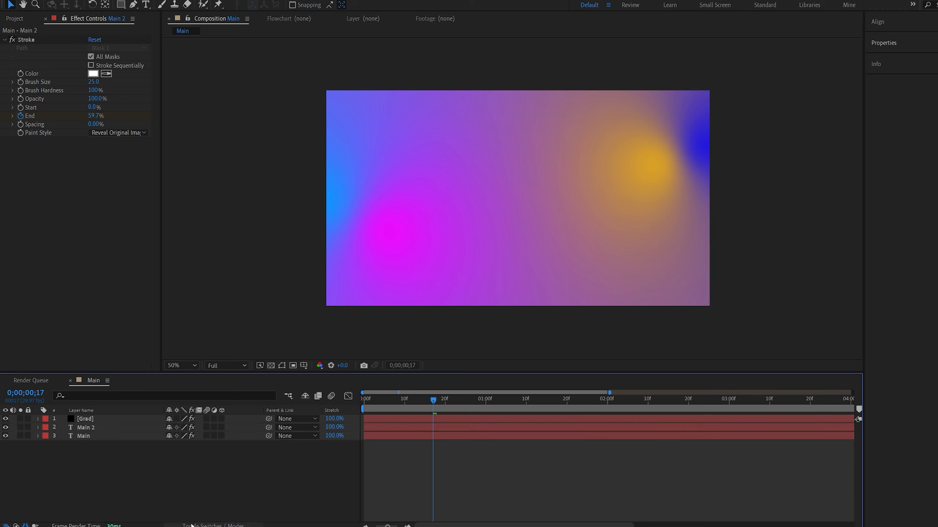
- Matte the gradient to Main 2 and pre-compose both into a composition named Grad
click(215, 525)
text(Gr)
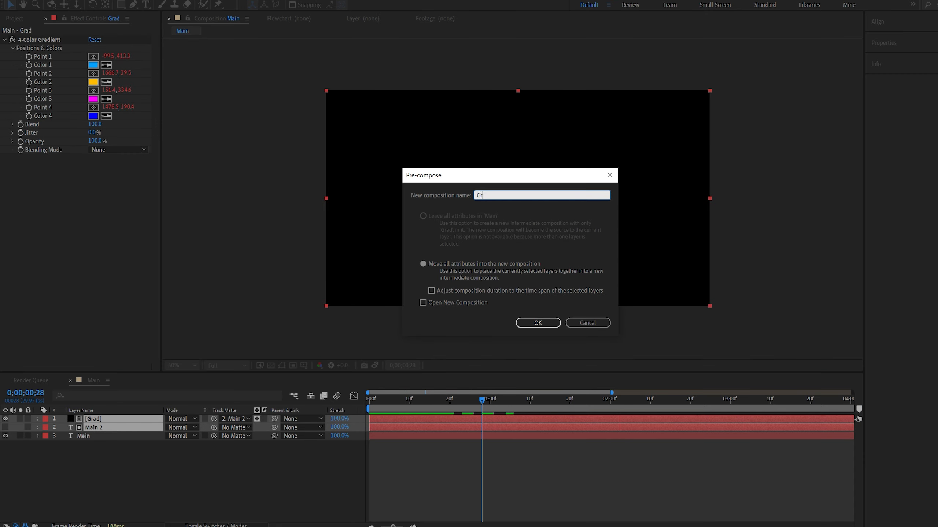
text(ad)
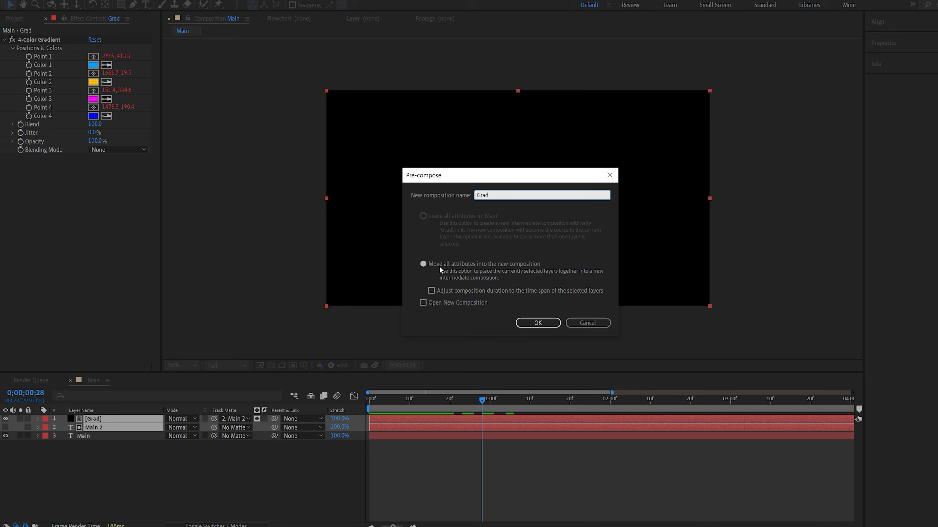
click(537, 323)
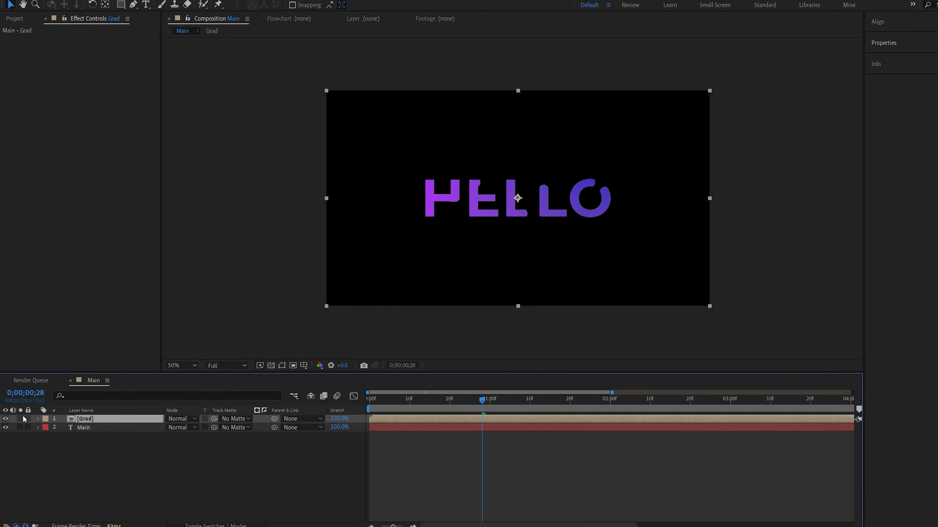
- Adjust the duplicated text layer's fill and outline in the Properties panel
click(404, 399)
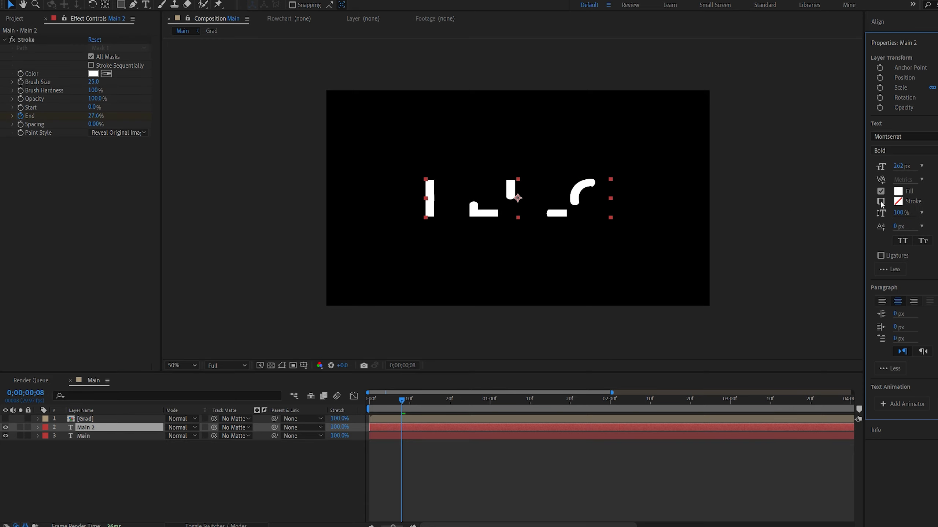
click(880, 212)
text(Stroke)
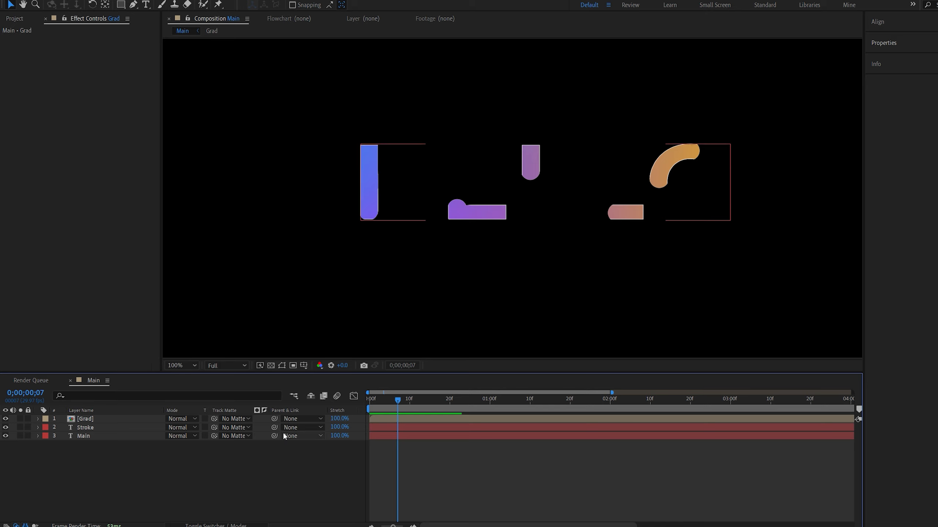
- Select the Grad composition layer and shift its copy to start a few frames later
click(85, 419)
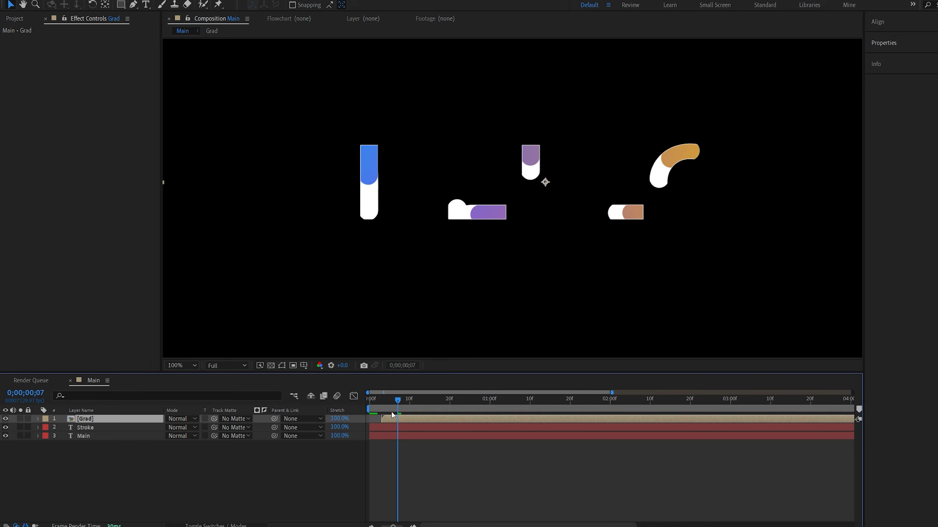
click(84, 436)
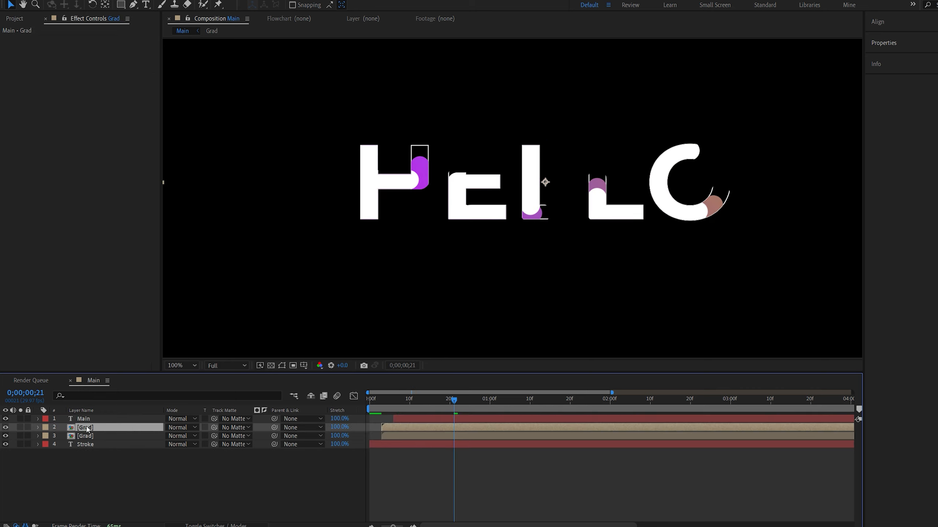
- Apply Fast Box Blur to the Grad copy with Blur Radius 8.0
text(fas)
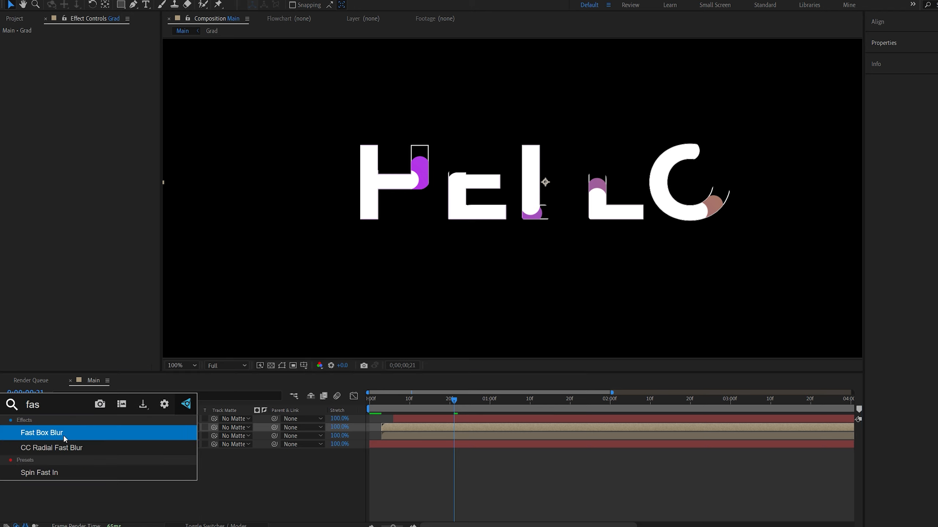
double_click(41, 432)
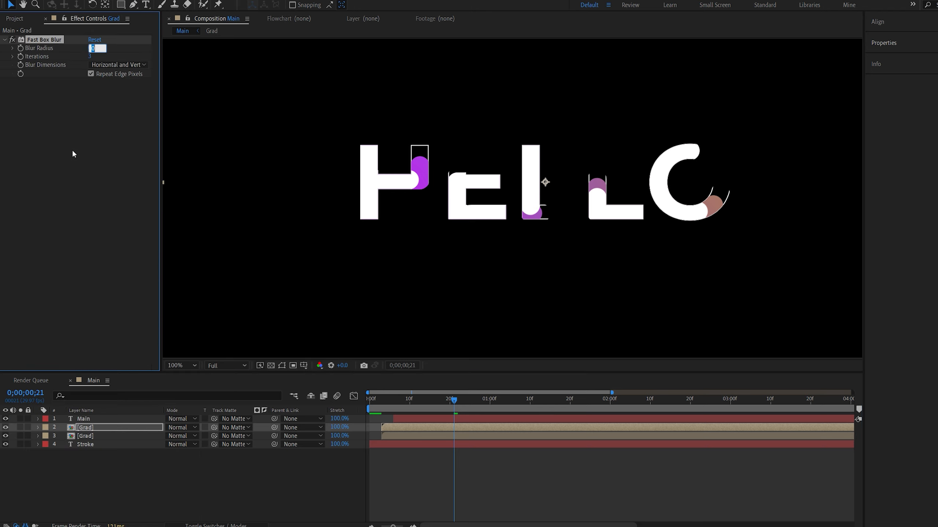
text(8.0)
text(cc r)
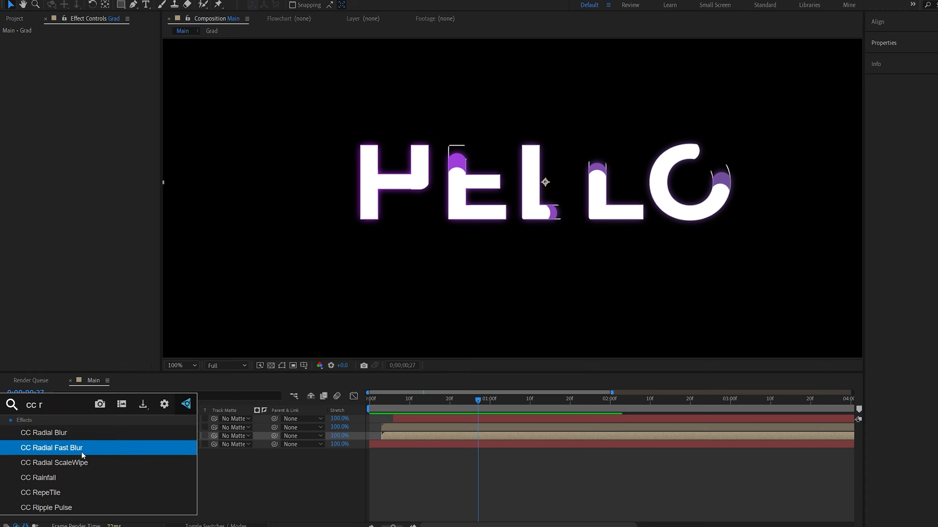
- Apply CC Radial Fast Blur (Amount 95) to the Grad layer and keyframe the rays' opacity
double_click(52, 448)
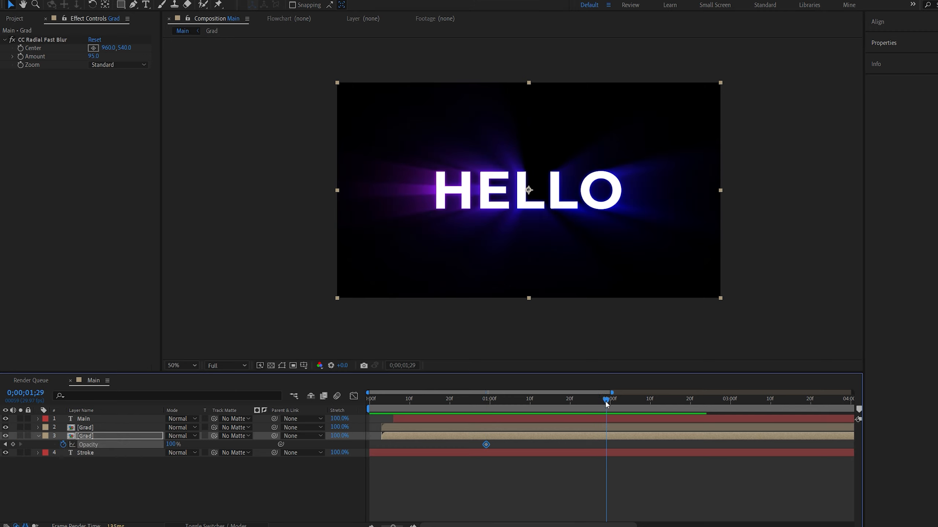
double_click(174, 444)
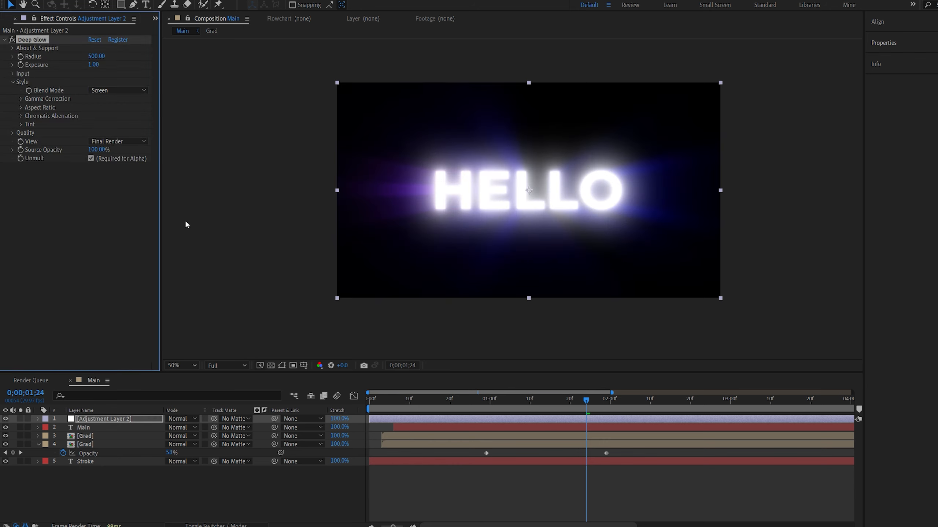
- Scrub Deep Glow Exposure down to about 0.17, keeping Radius 500, for a softer halo
drag(94, 64, 72, 64)
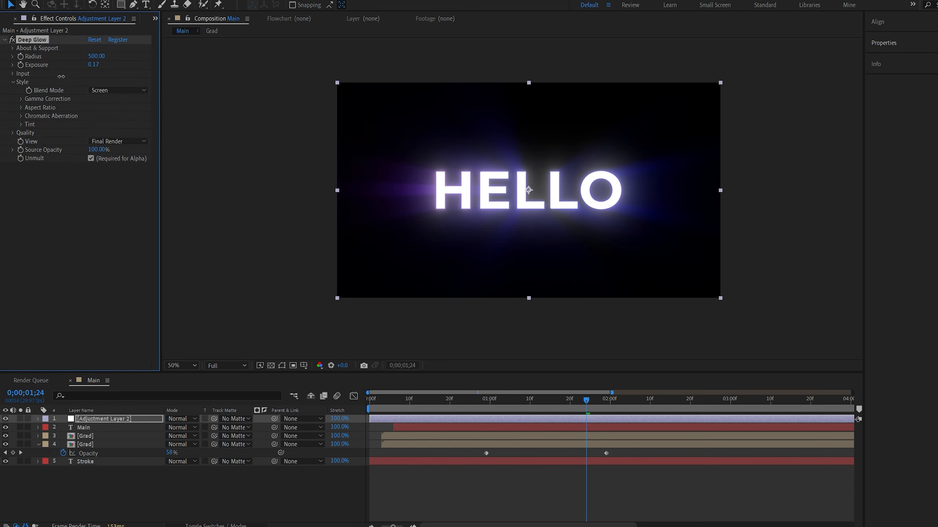